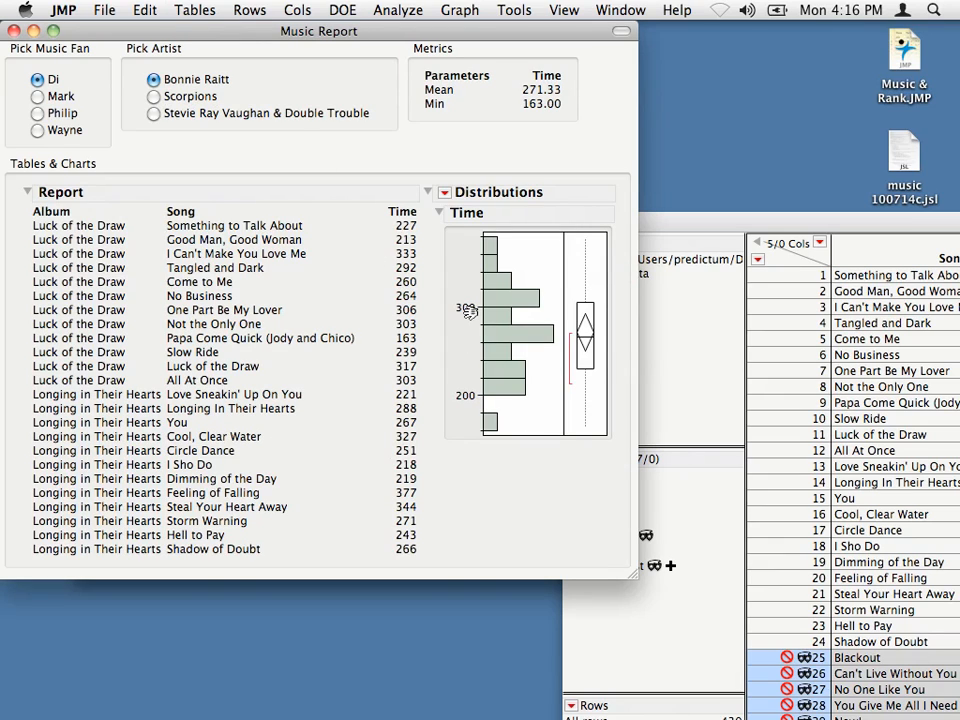
mouse_move(462, 375)
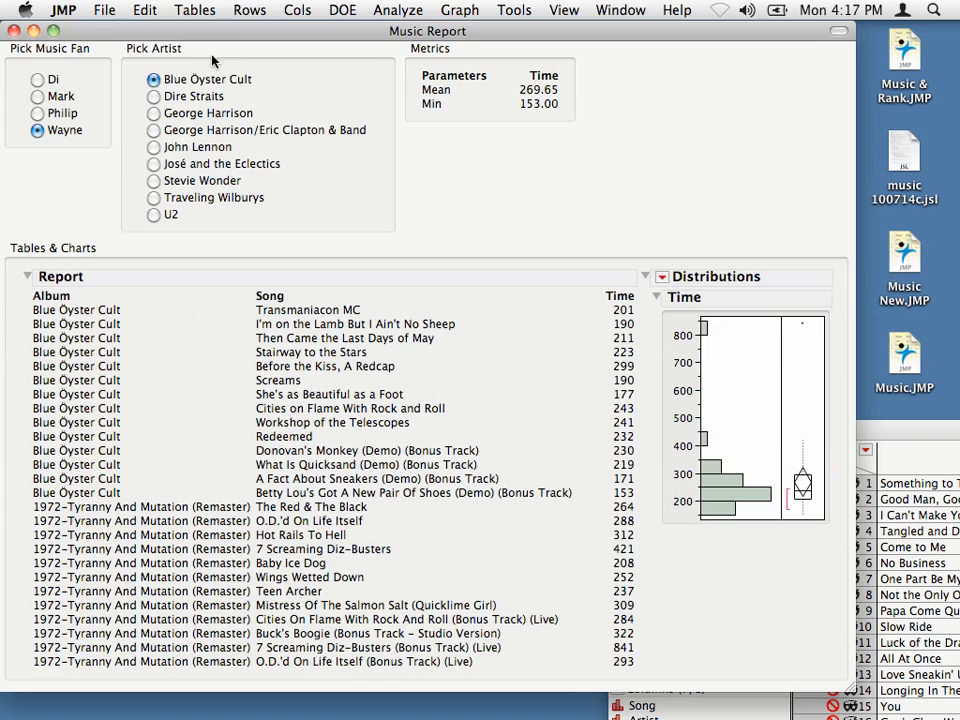
- Select José and the Eclectics to show Wayne's nine Eclectics Live songs
click(154, 163)
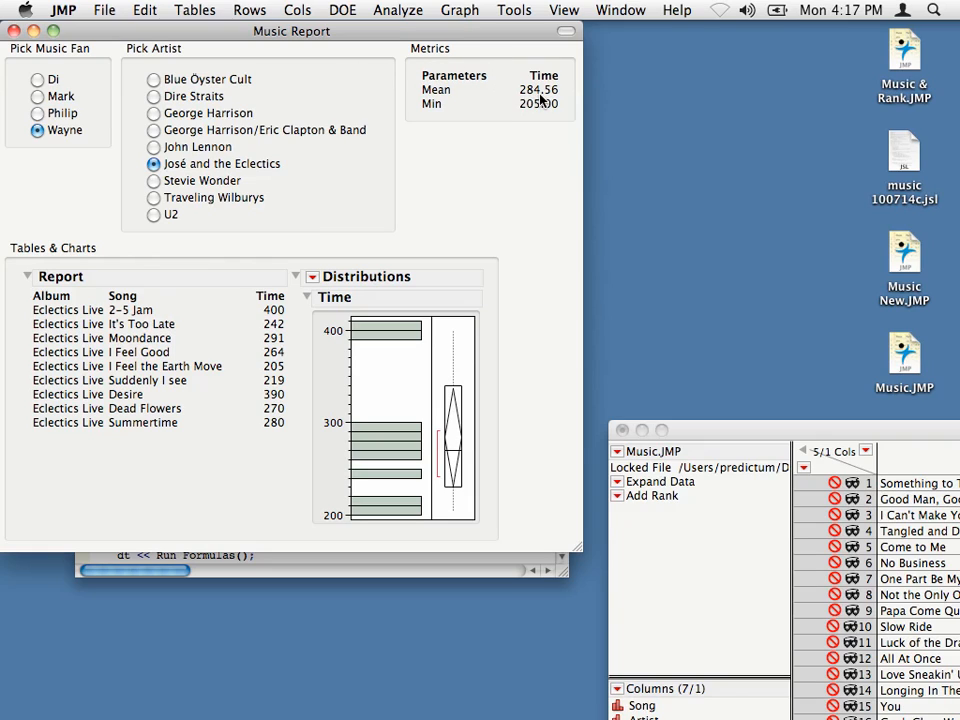
mouse_move(538, 107)
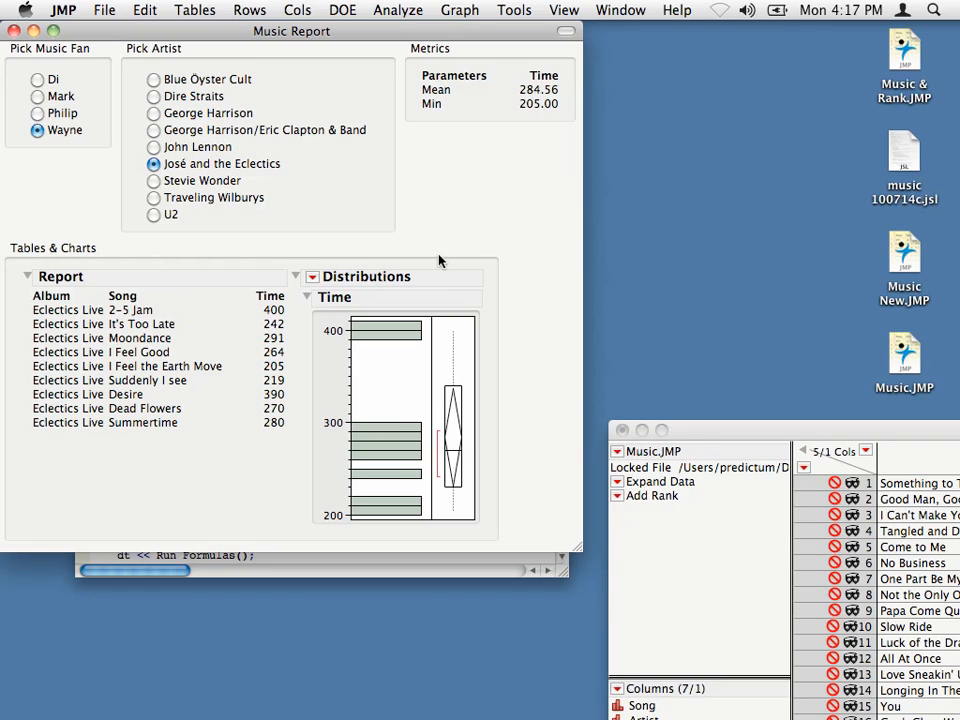
mouse_move(268, 318)
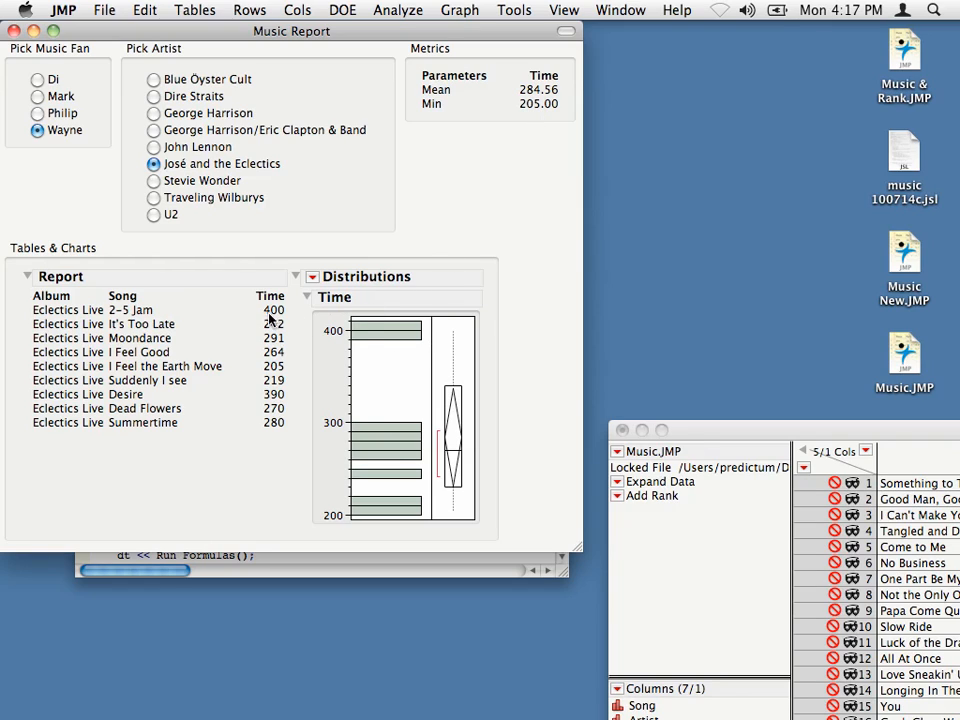
mouse_move(210, 332)
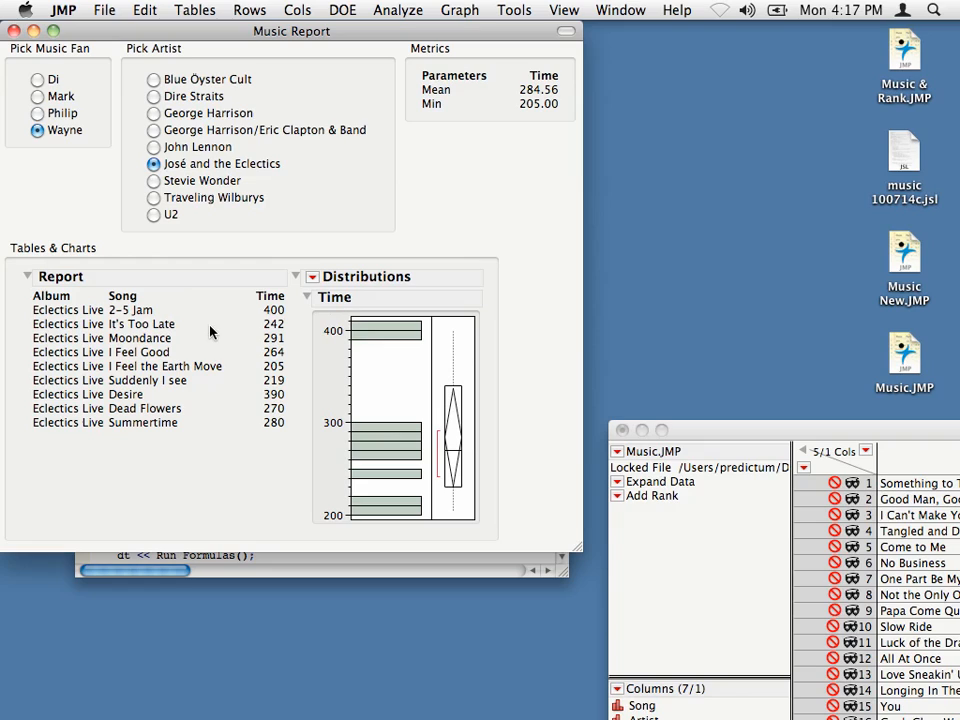
mouse_move(338, 300)
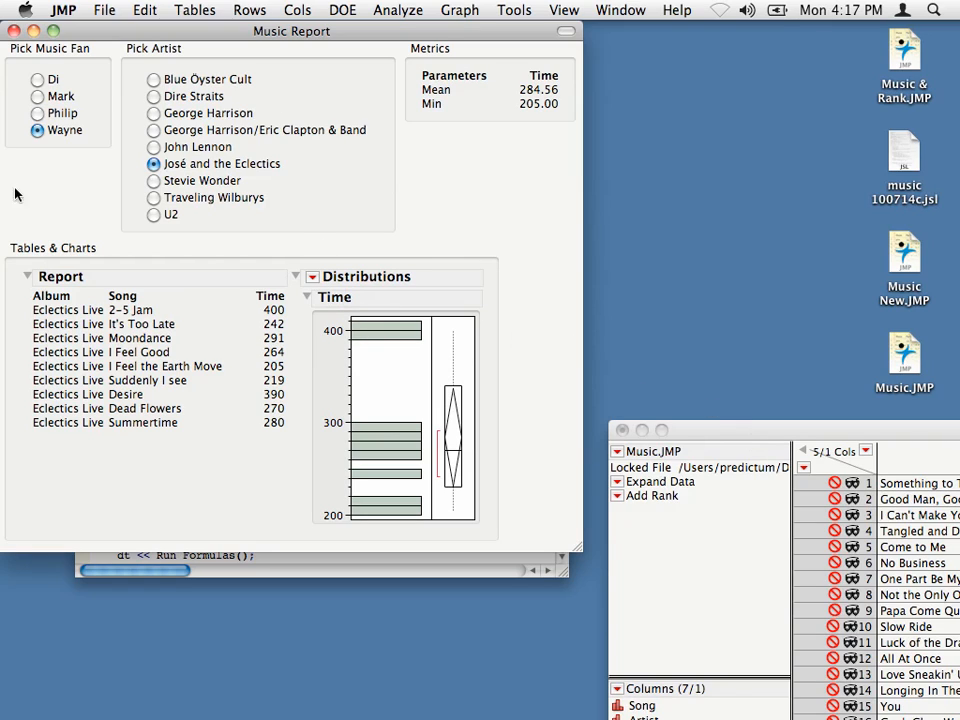
mouse_move(365, 375)
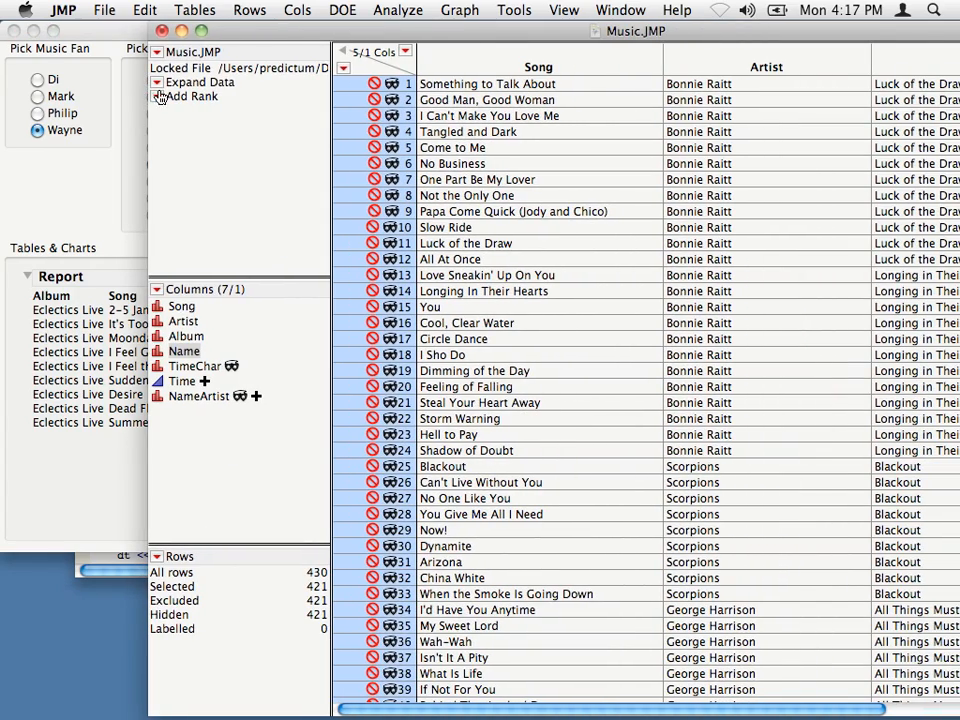
- Run the Expand Data table script to regenerate the report with Steve added
right_click(200, 81)
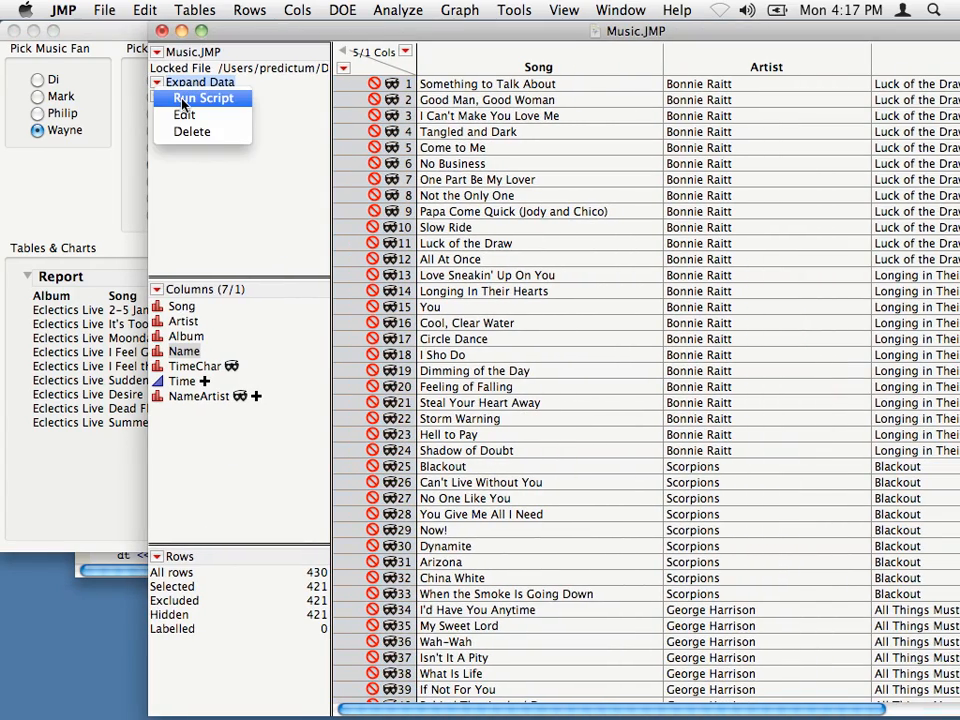
click(204, 97)
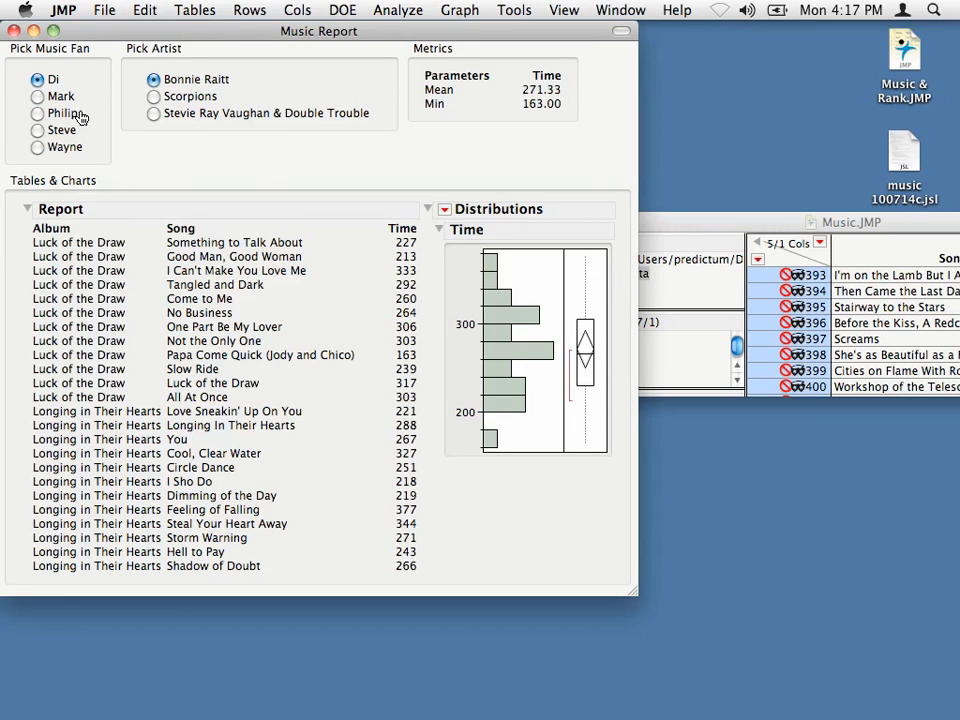
- View Steve's Johnny Mathis songs, then Wayne's José and the Eclectics songs
click(38, 130)
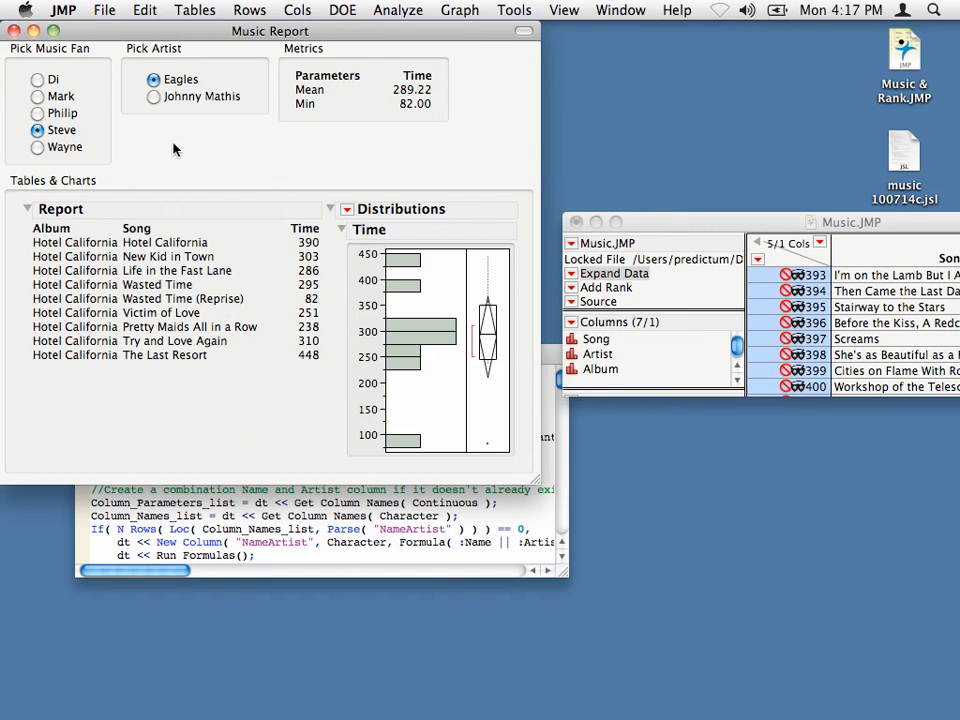
mouse_move(135, 257)
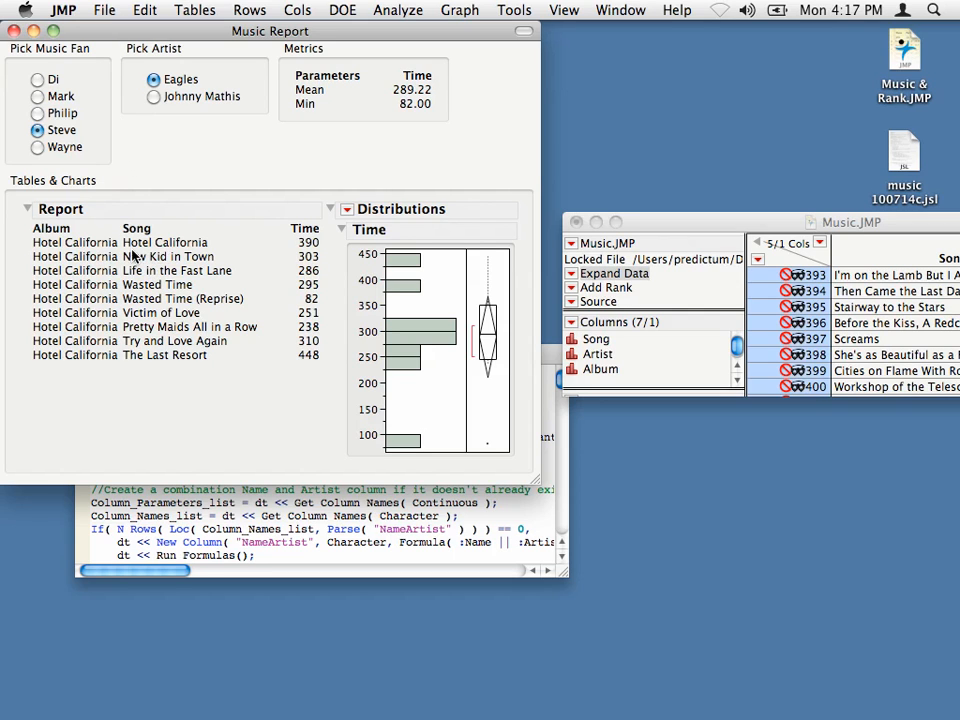
click(153, 95)
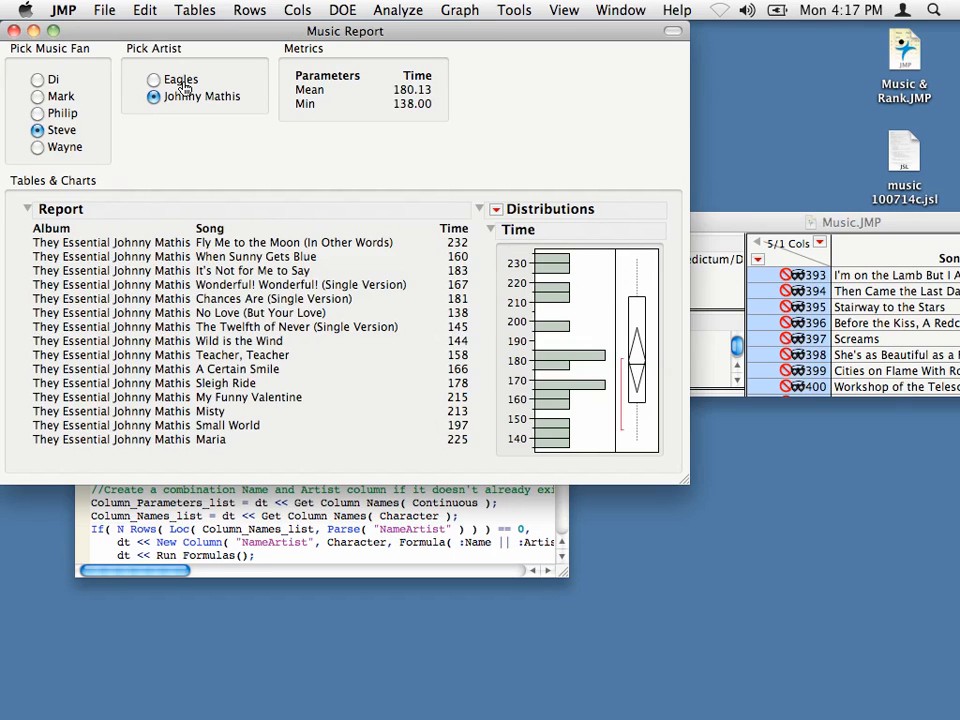
click(37, 147)
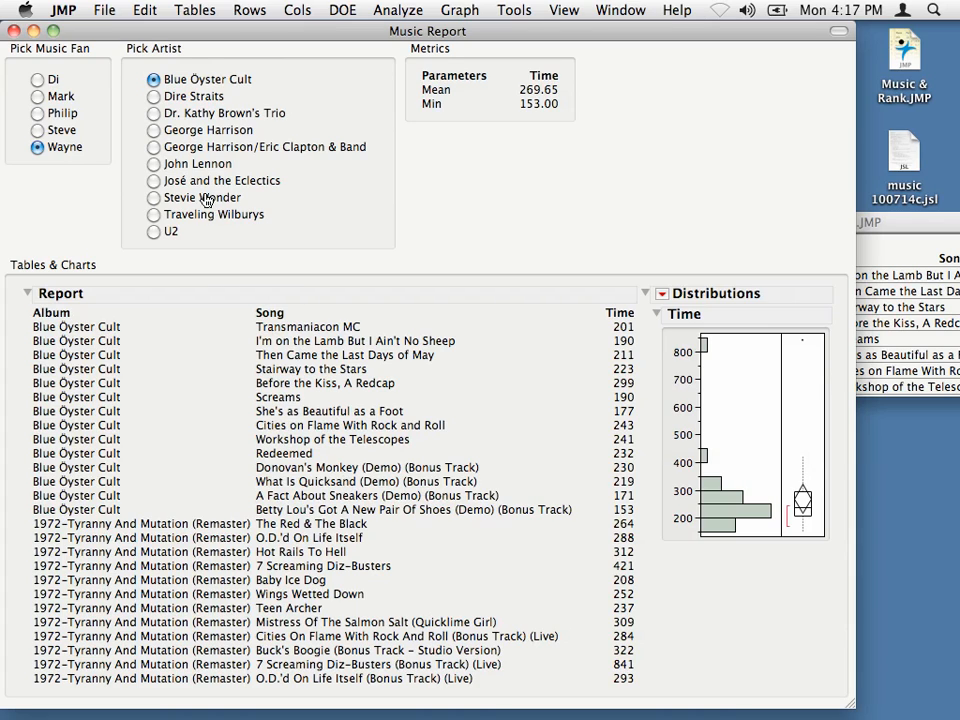
click(153, 180)
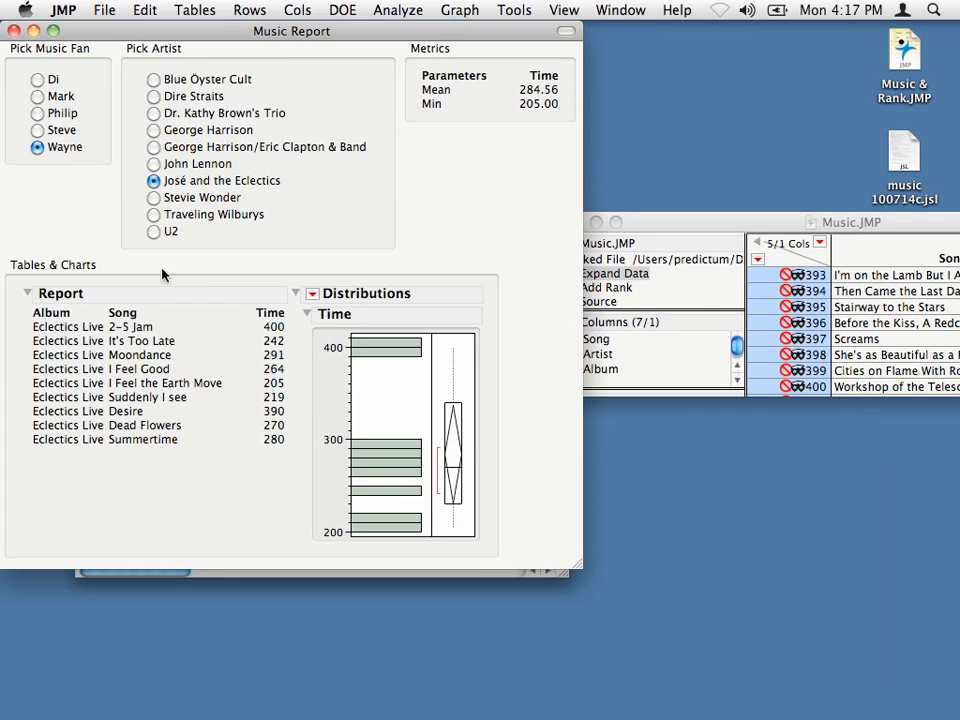
mouse_move(357, 418)
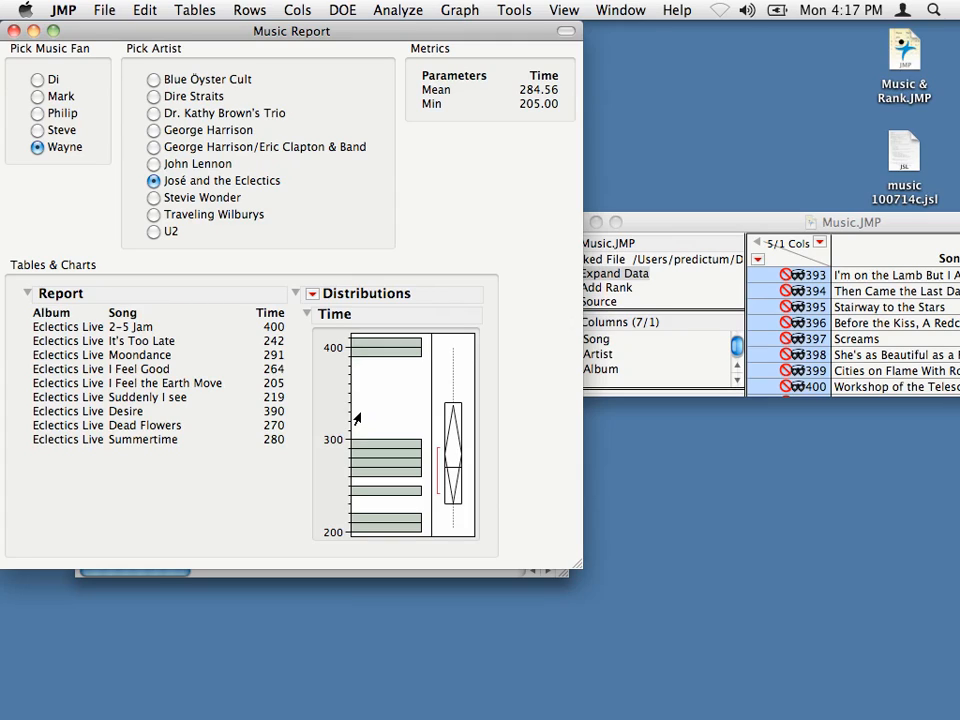
mouse_move(92, 190)
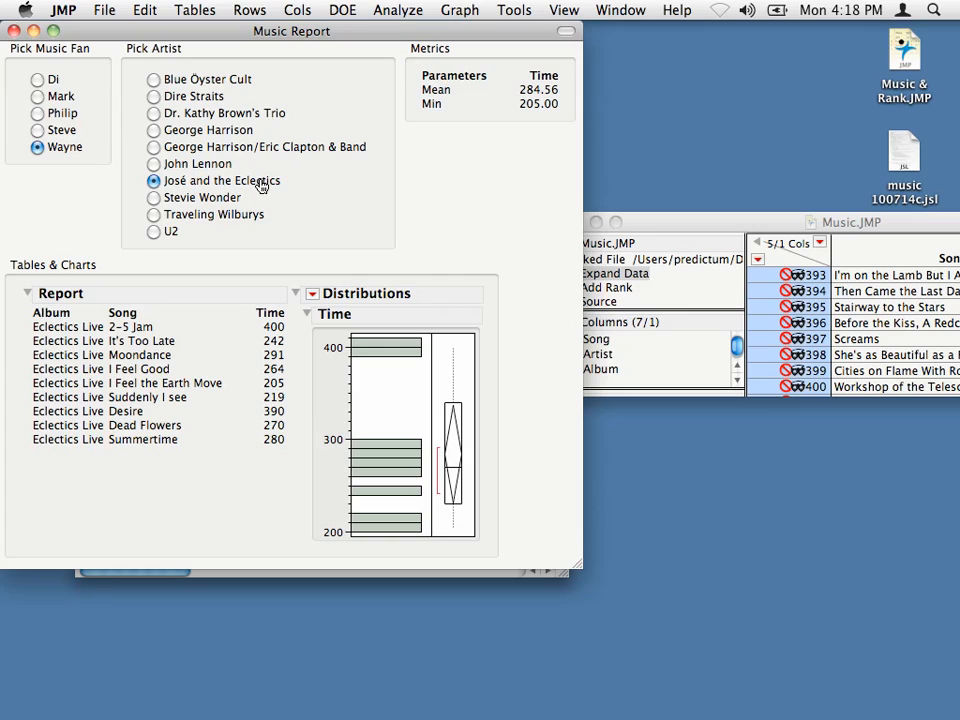
mouse_move(373, 191)
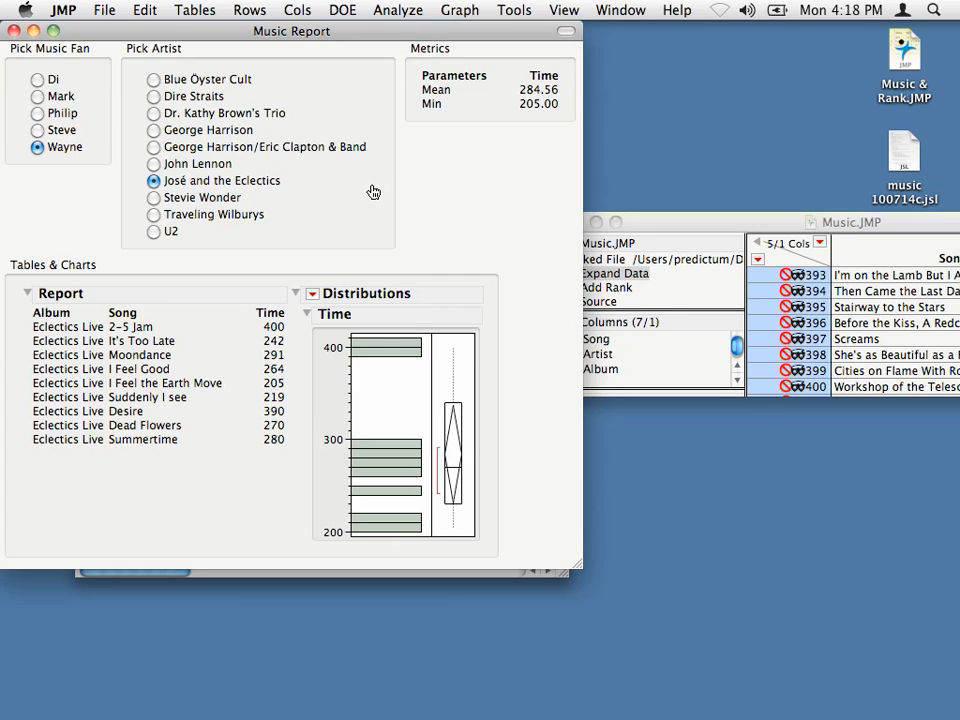
mouse_move(335, 340)
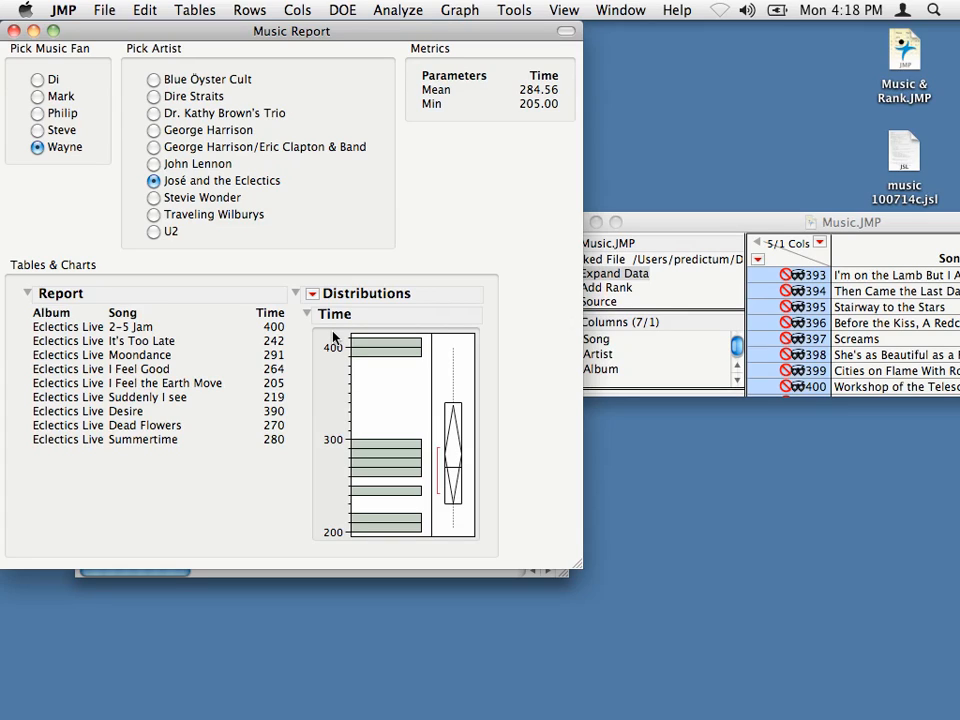
mouse_move(303, 345)
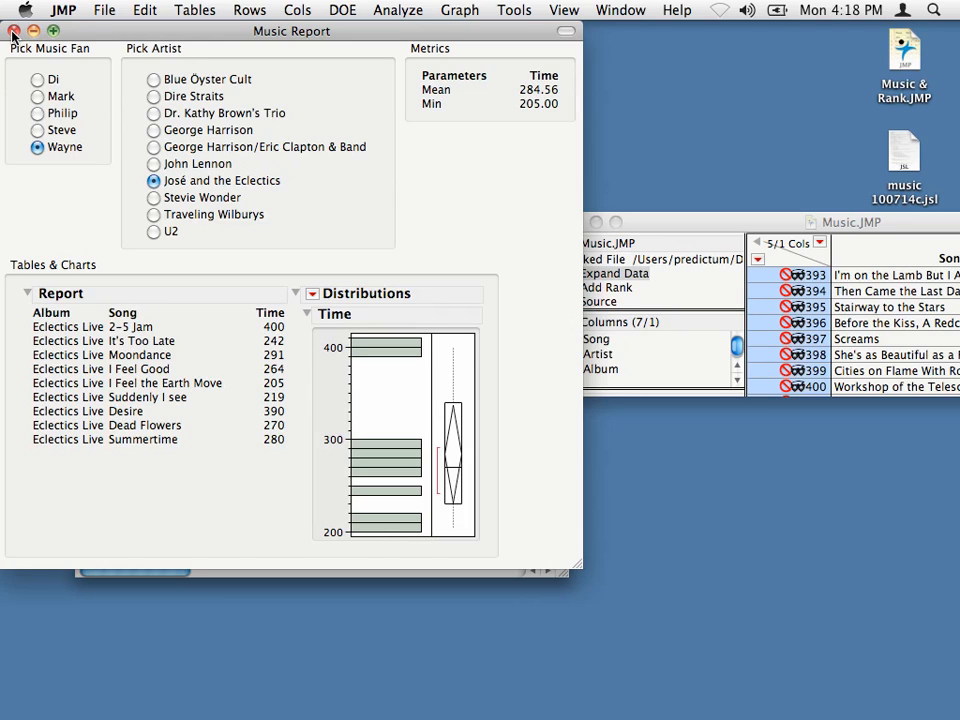
- Close the Music Report, discarding unsaved changes to the Music data table
click(14, 31)
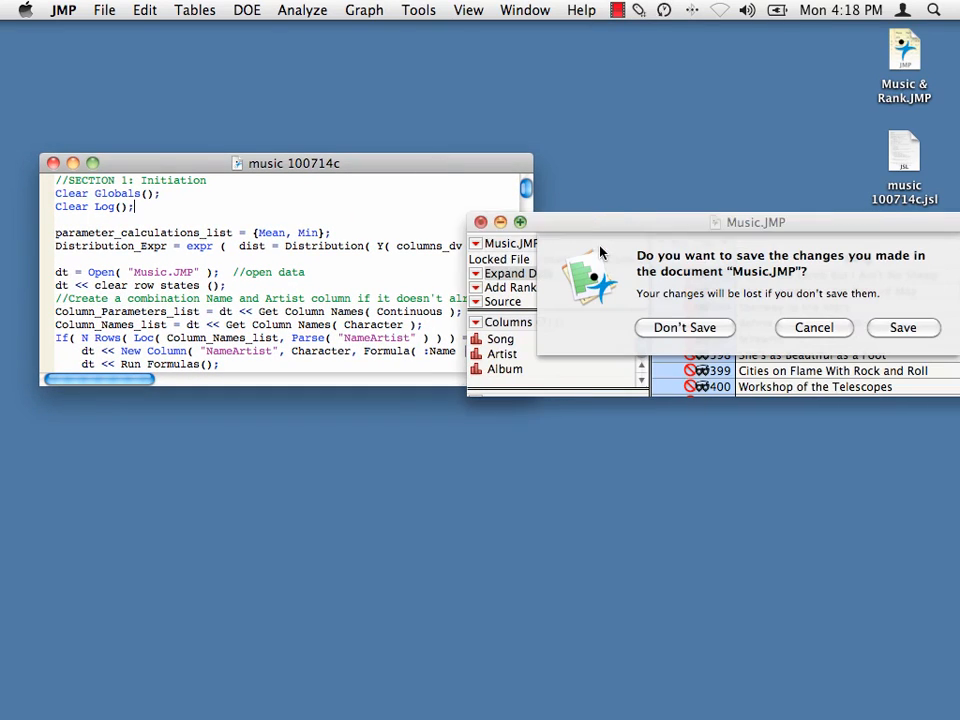
click(902, 327)
text( & Rank)
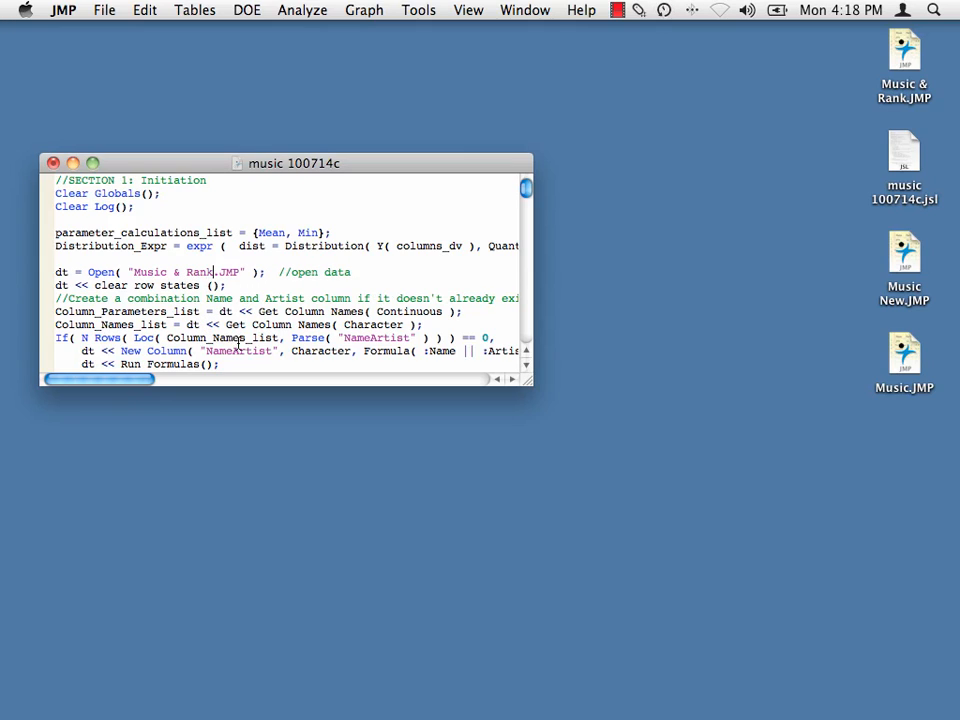
mouse_move(235, 337)
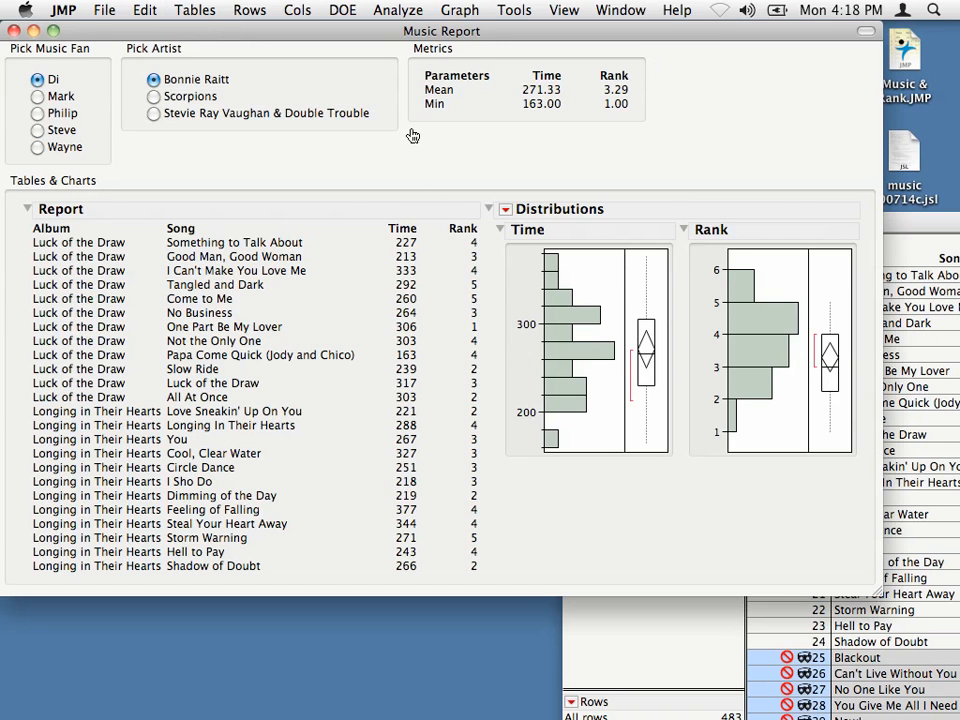
mouse_move(694, 88)
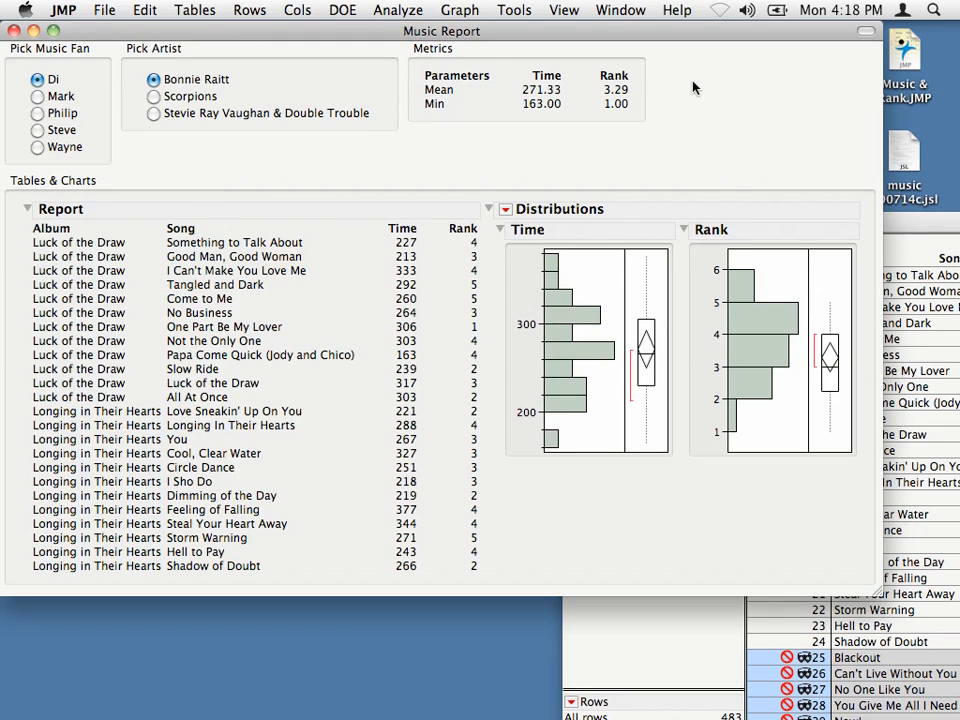
mouse_move(673, 95)
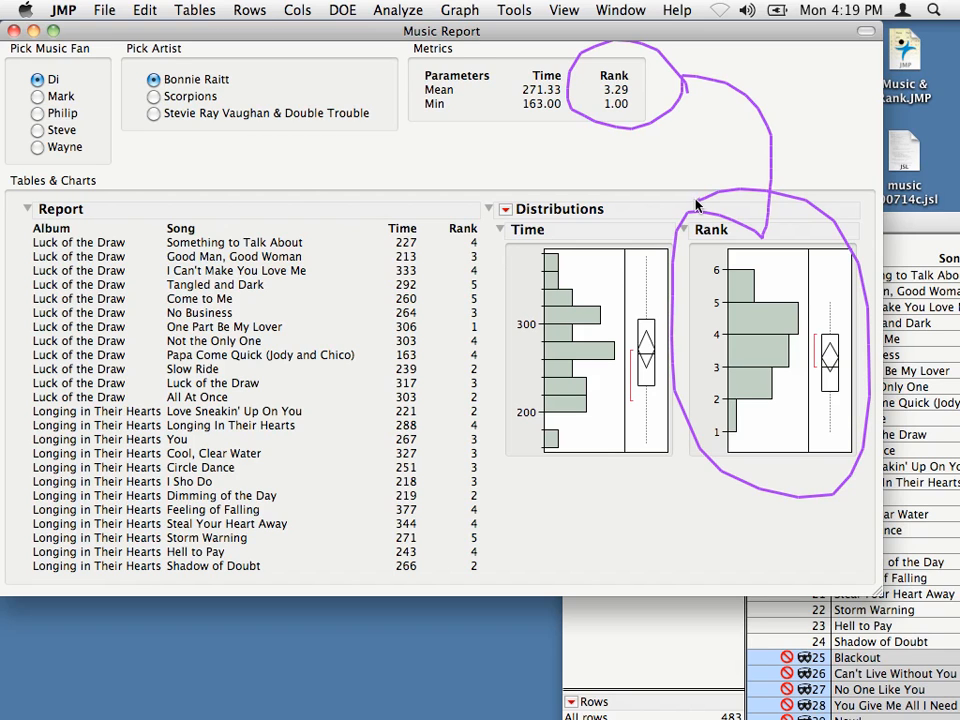
- View Wayne's José and the Eclectics songs with Rank, then close the report
click(37, 147)
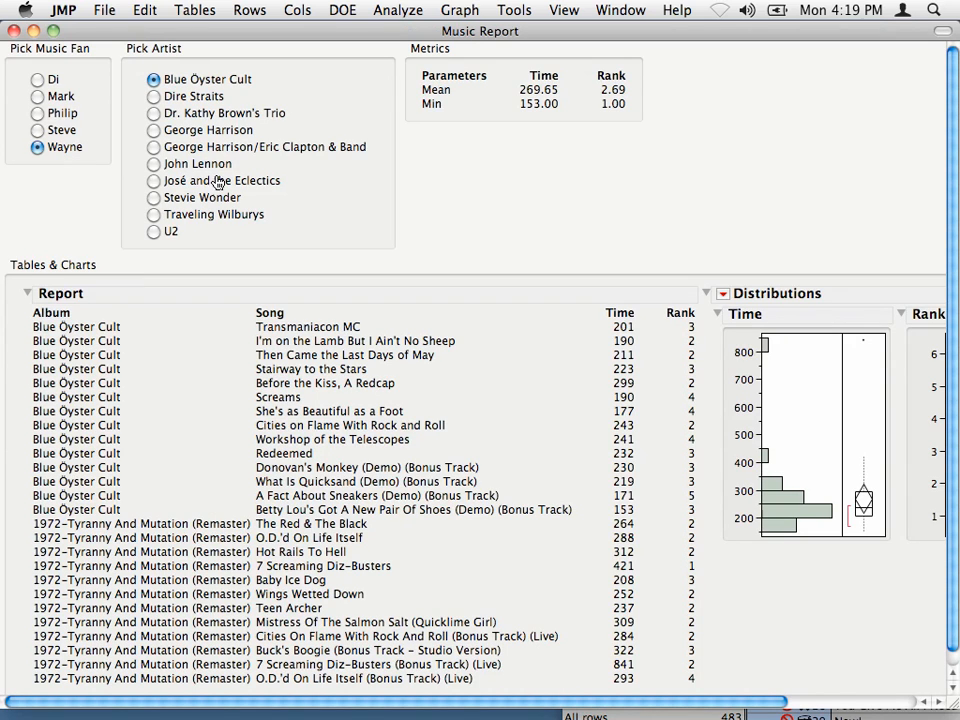
click(153, 180)
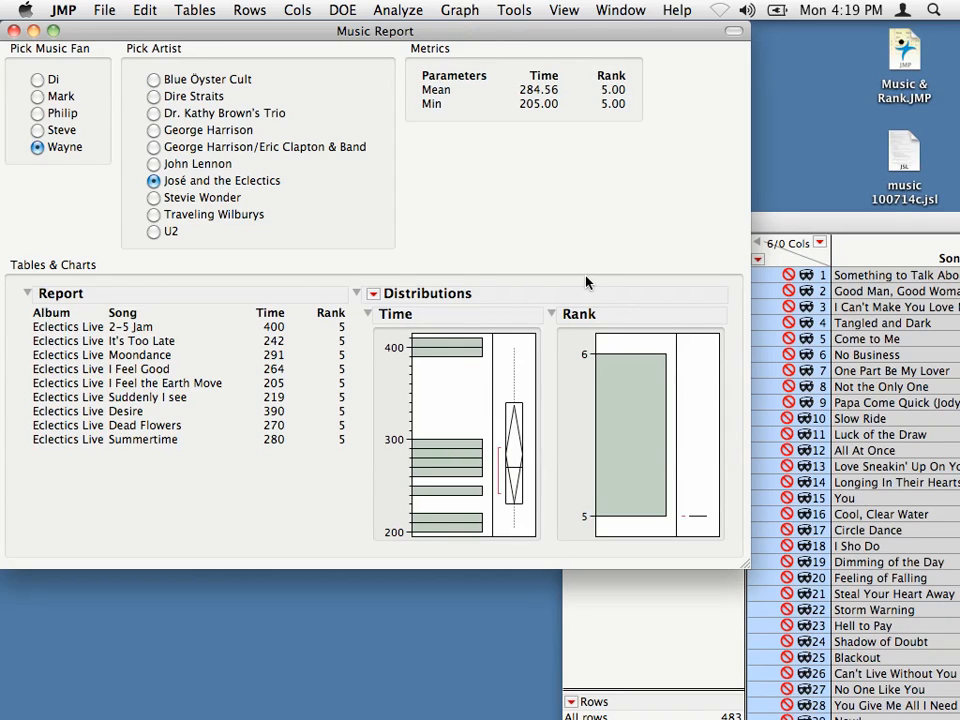
mouse_move(575, 276)
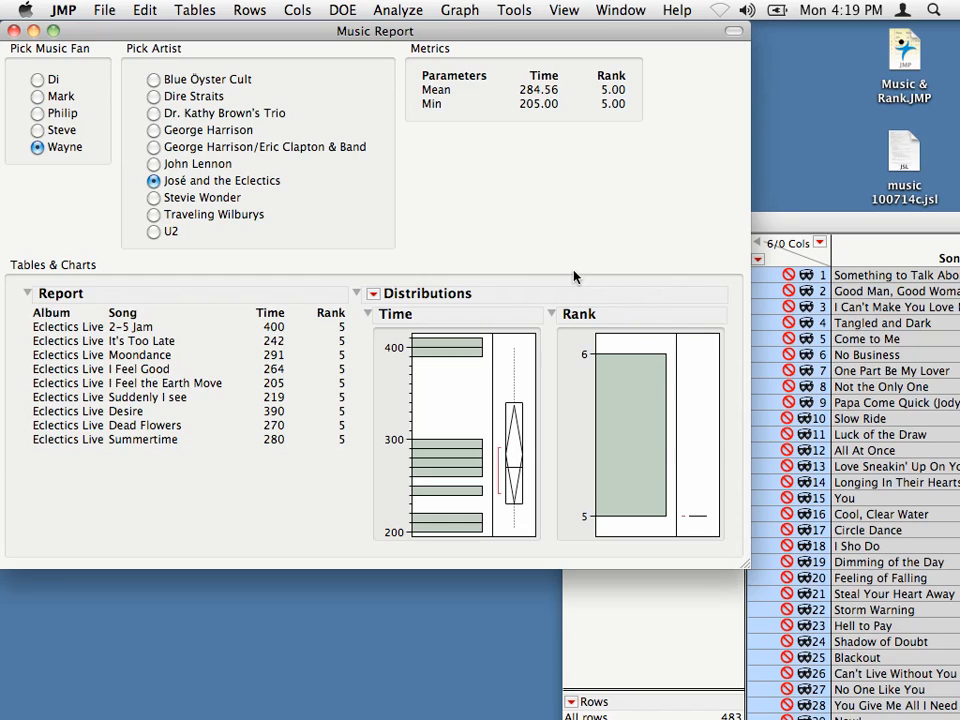
mouse_move(505, 127)
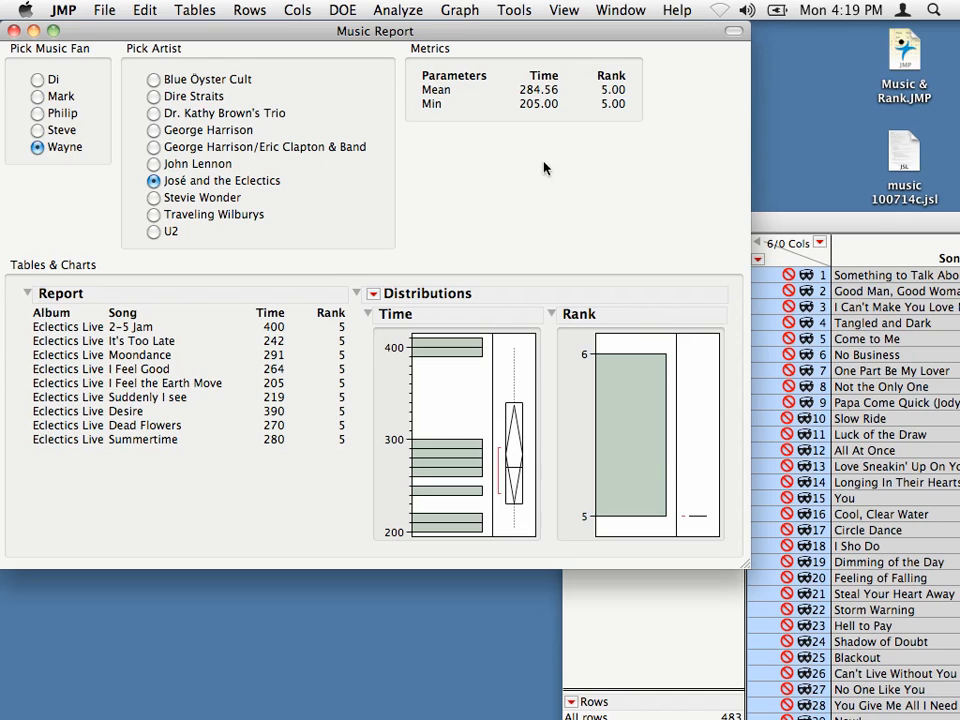
drag(375, 31, 441, 38)
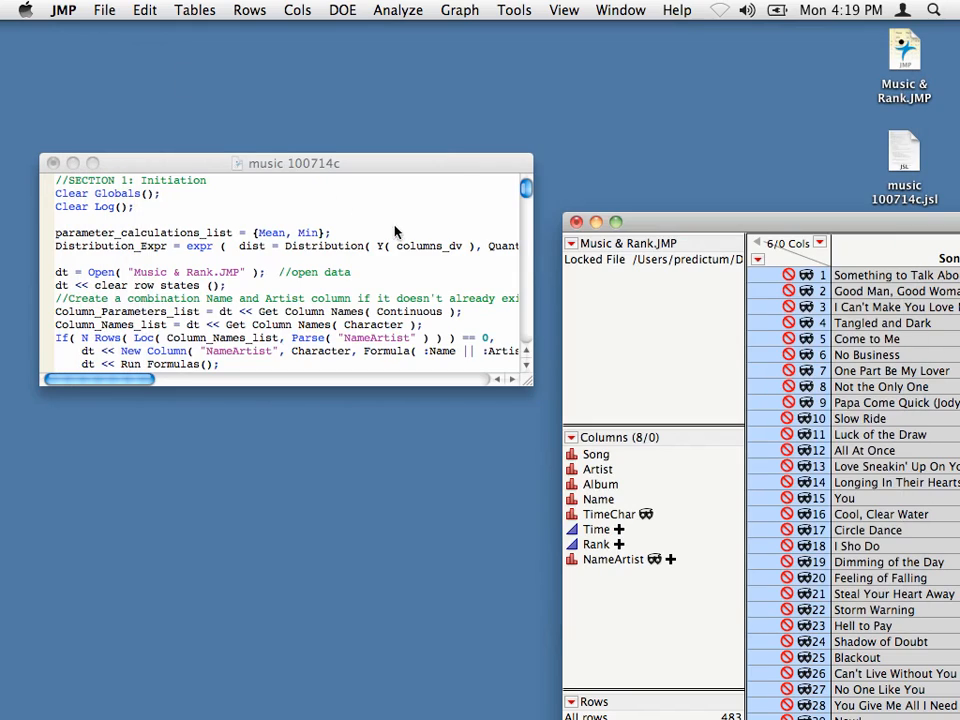
- Place the cursor inside the {Mean, Min} list in the script
click(330, 247)
text(, Max)
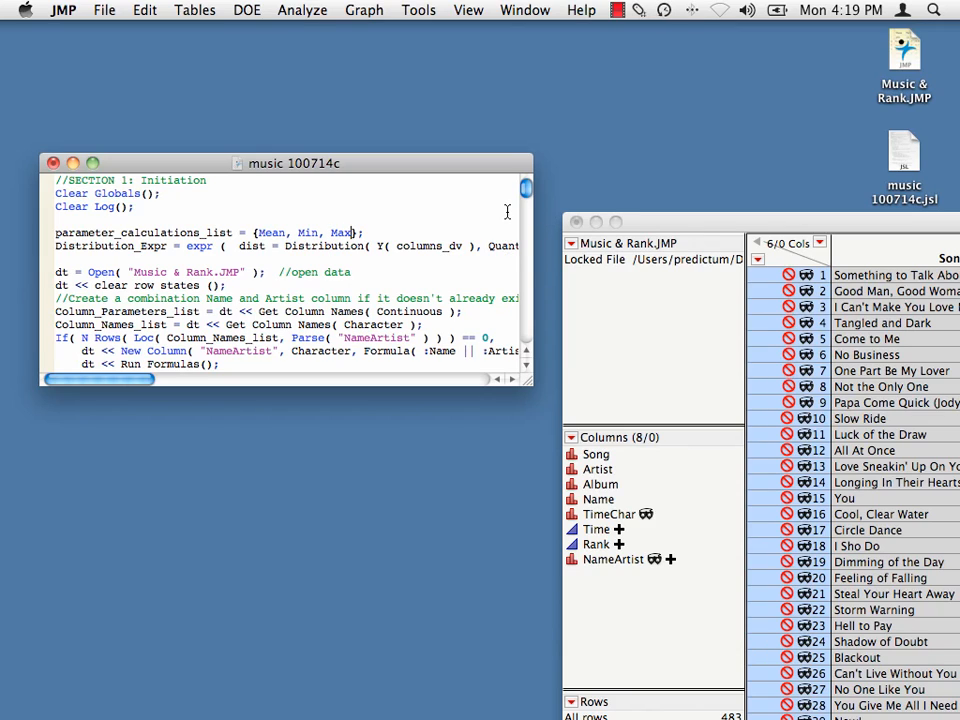
mouse_move(385, 465)
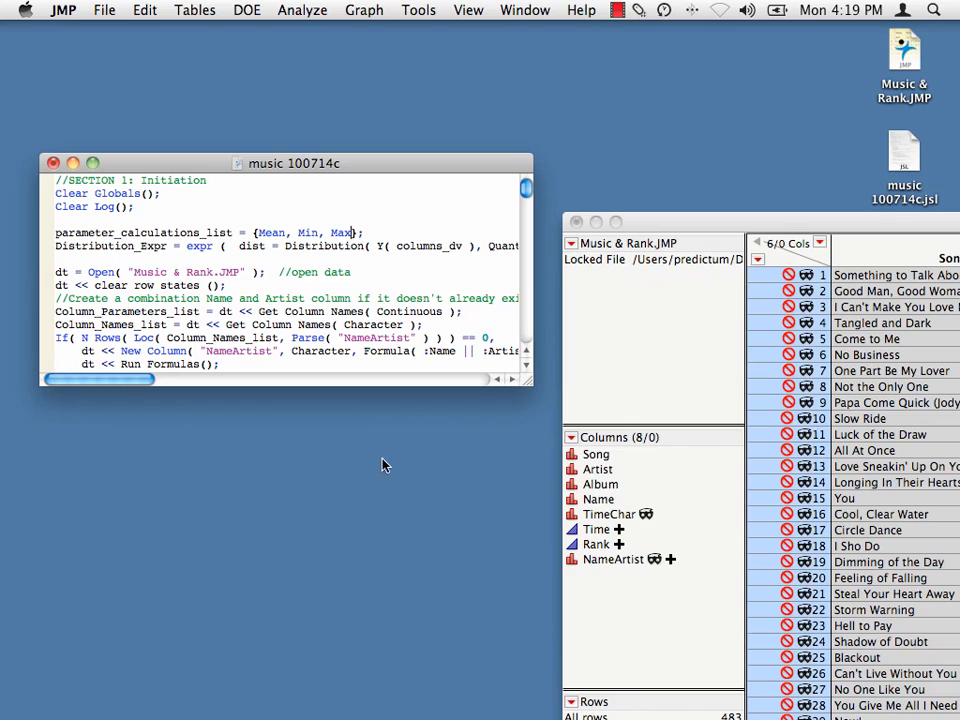